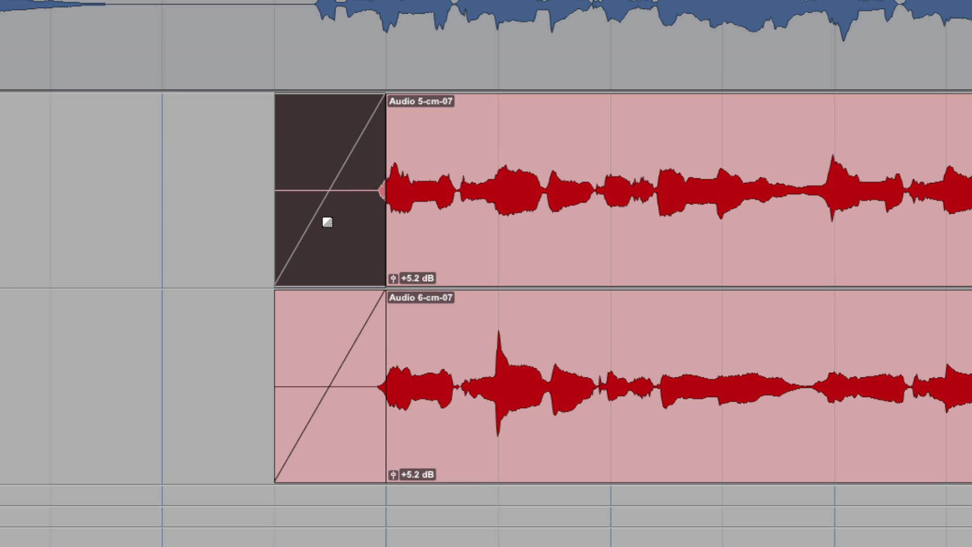
# Step: Switch the fade-in on the Audio 5-cm-07 clip to the S-Curve shape
pyautogui.rightClick(327, 223)
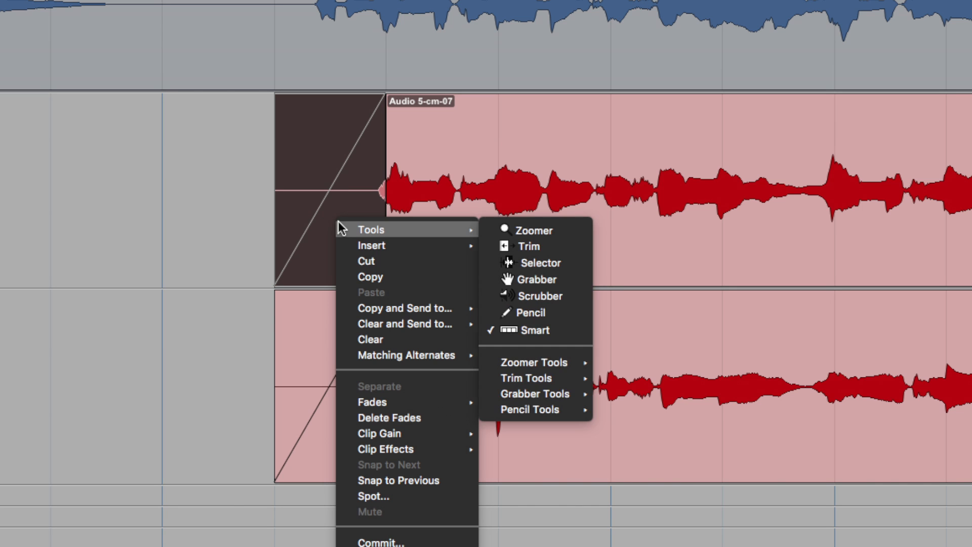
pyautogui.moveTo(371, 402)
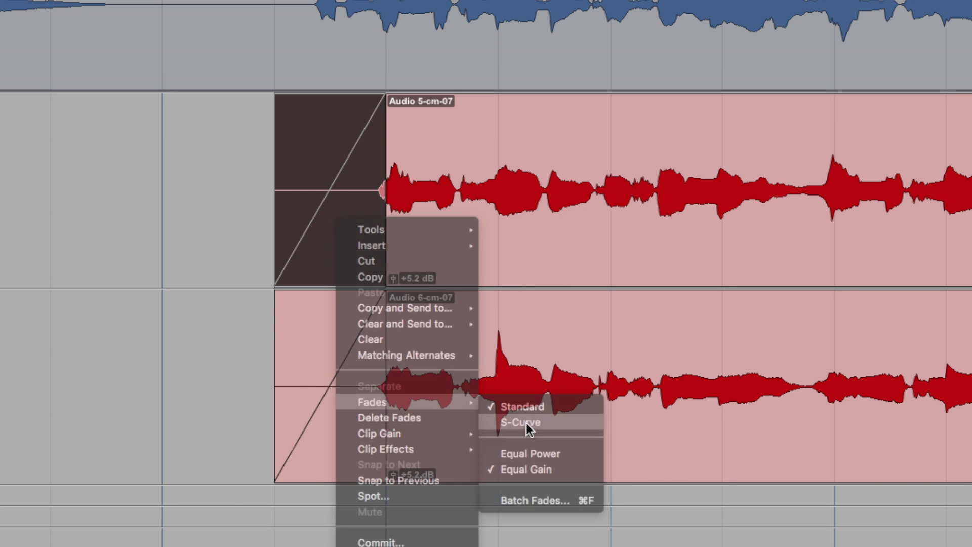
pyautogui.click(519, 422)
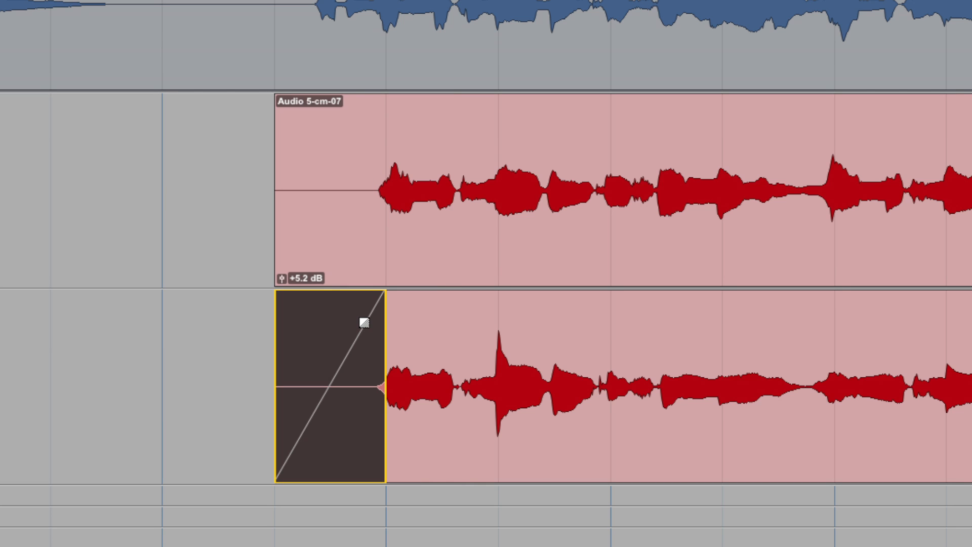
pyautogui.moveTo(358, 335)
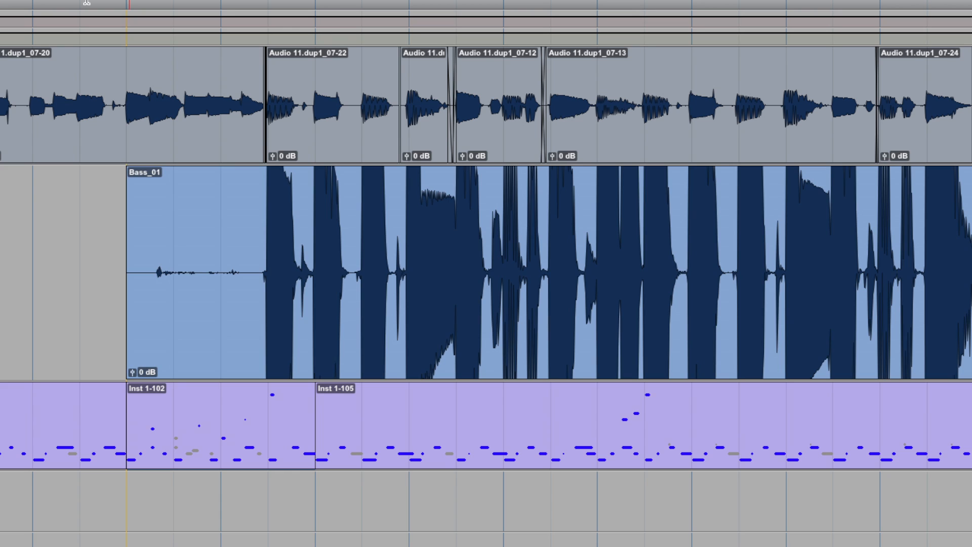
# Step: Scroll the Edit window to bring the bass track's Bass_01 clip into view
pyautogui.hscroll(3)
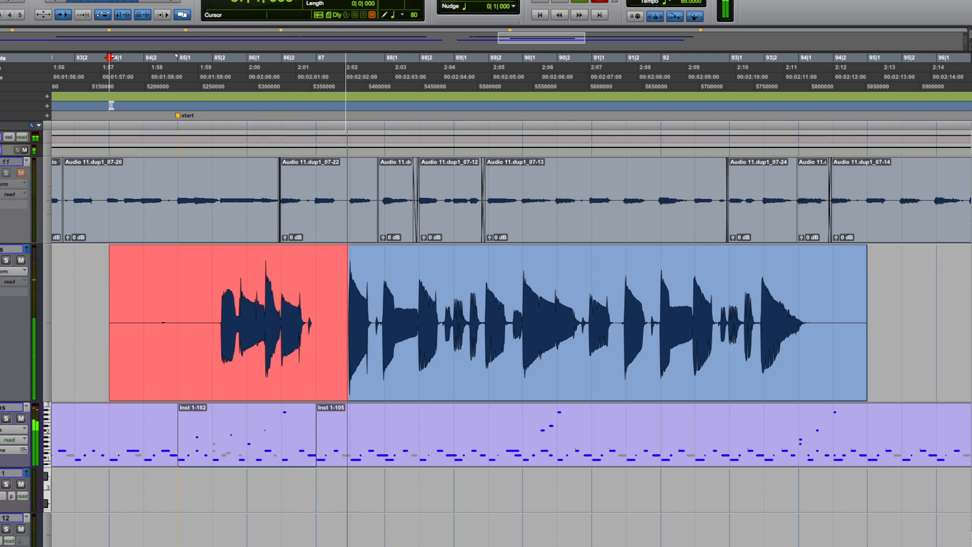
# Step: Record the Bass_04 take over the bass section and return the playhead near the start marker
pyautogui.moveTo(348, 326); pyautogui.dragTo(445, 325)
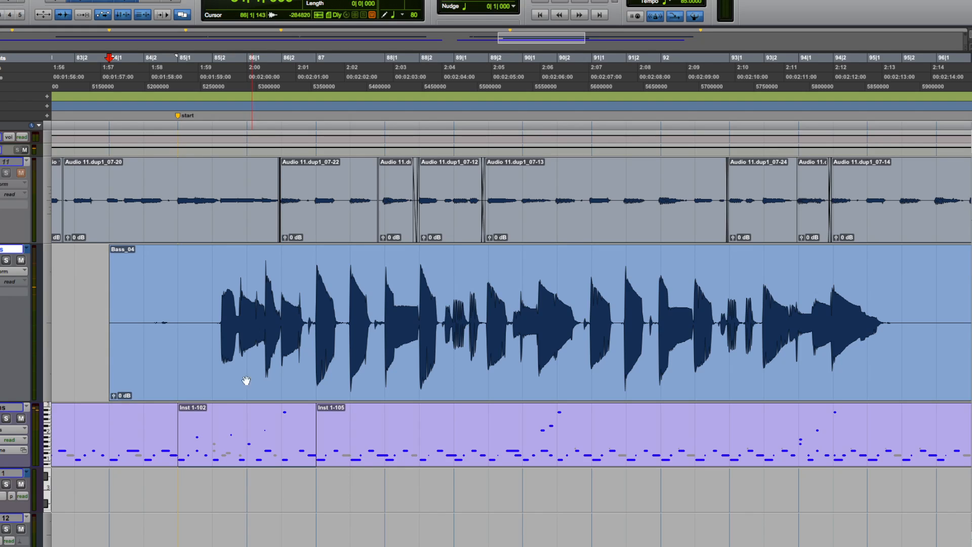
pyautogui.click(177, 312)
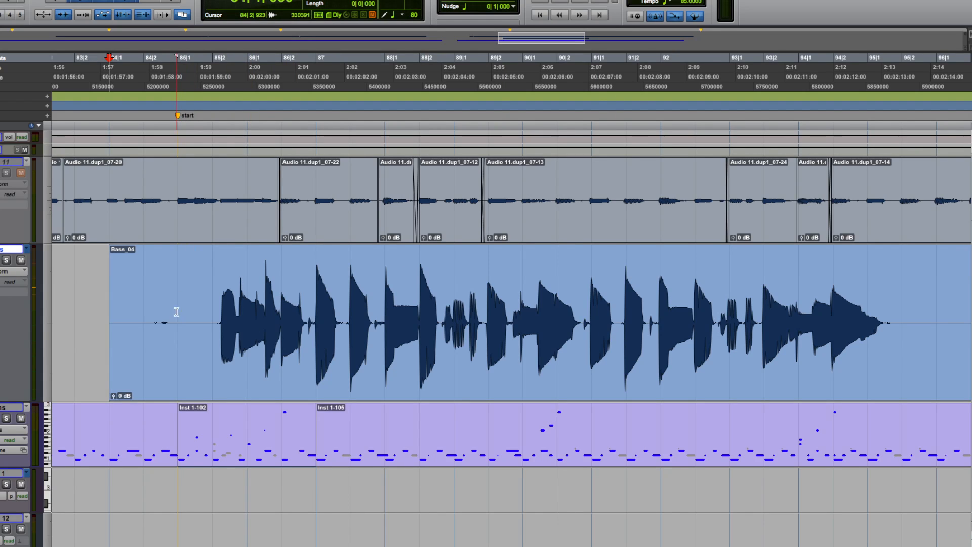